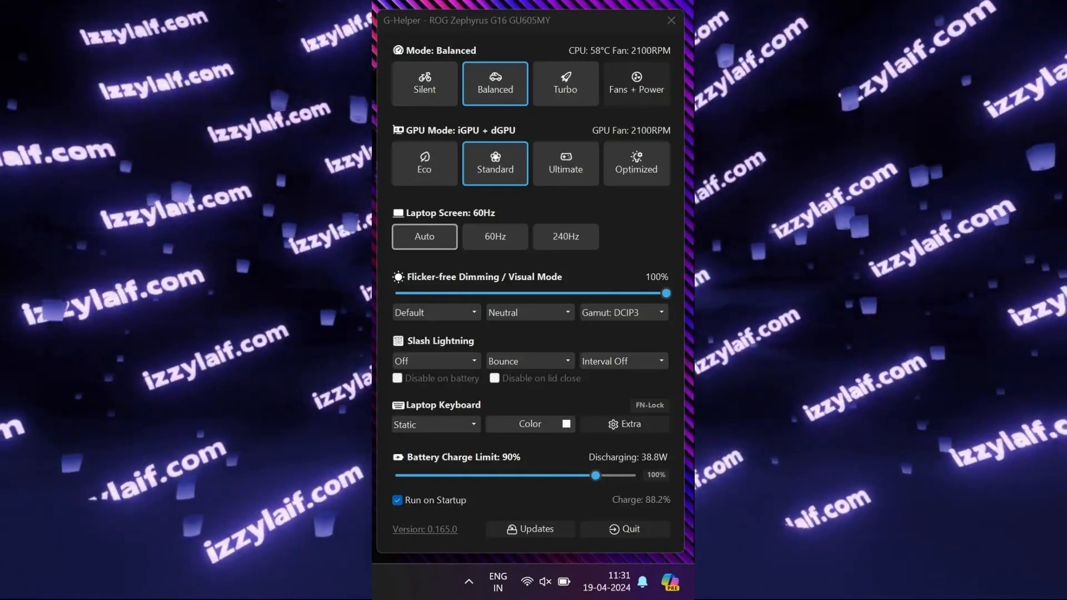
Expand the Visual Mode list to show Racing, Scenery, RTS/RPG, FPS, Cinema, Vivid and Eyecare
click(435, 312)
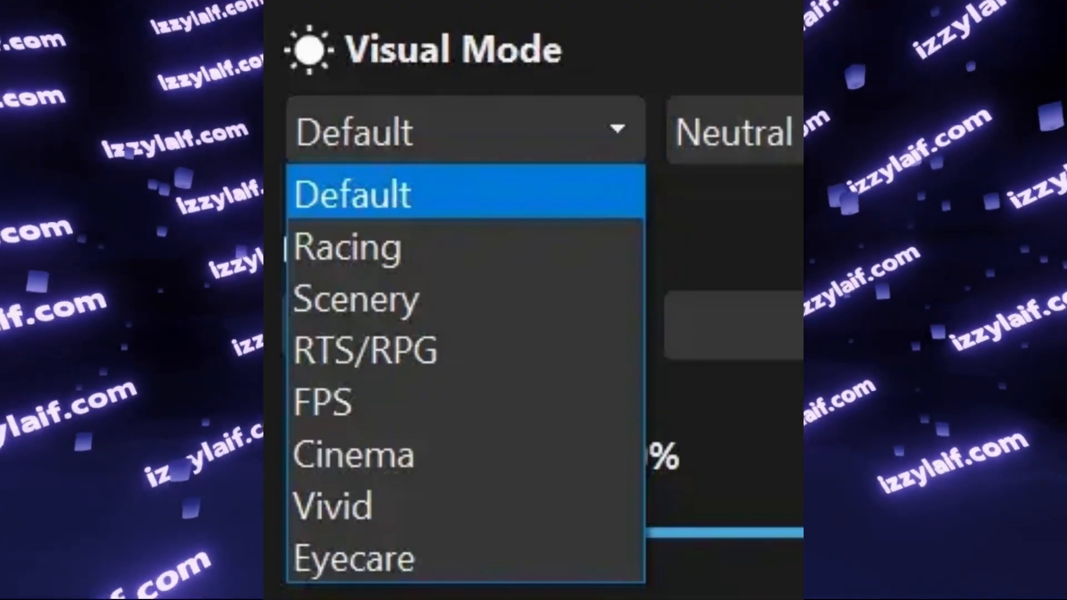
click(352, 193)
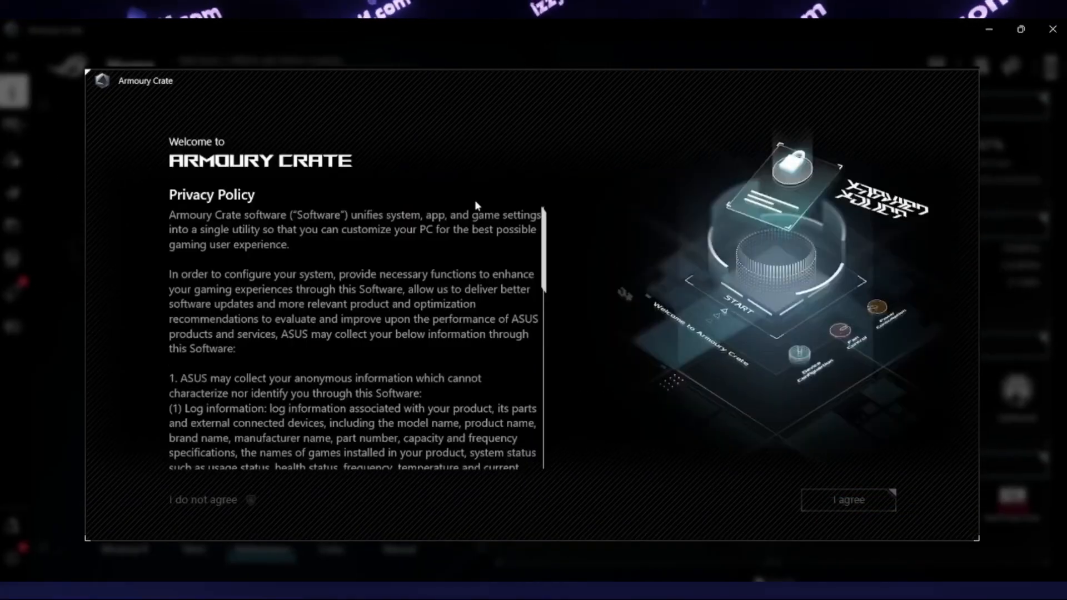
Scroll the privacy policy text down to its final paragraph on protecting your privacy
scroll(down, 3)
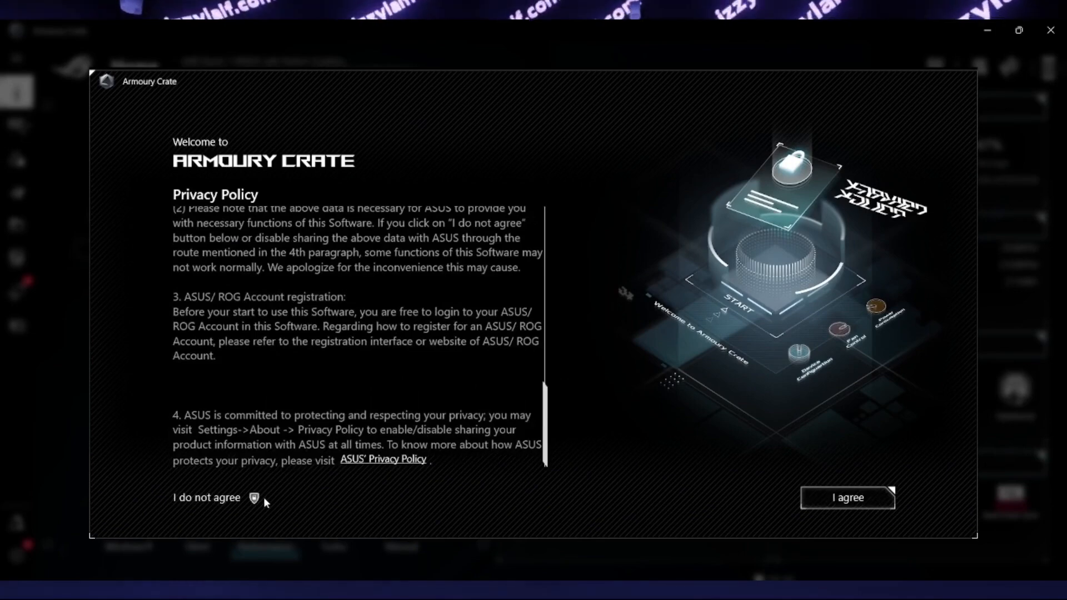